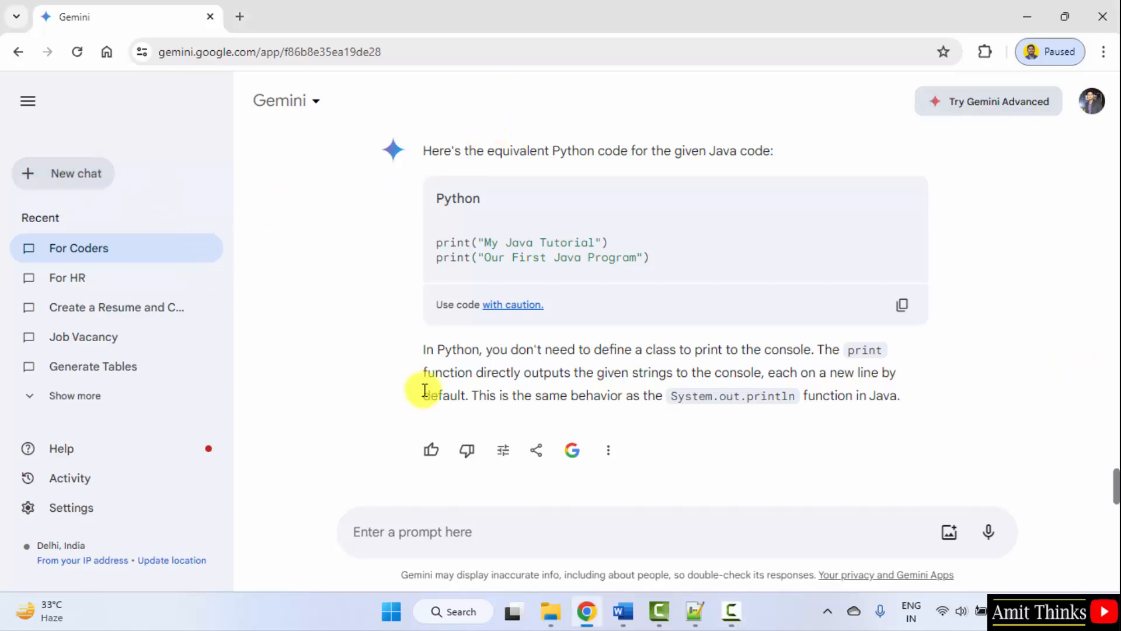
Leave the Java-to-Python coding chat and open a blank new Gemini conversation.
click(63, 174)
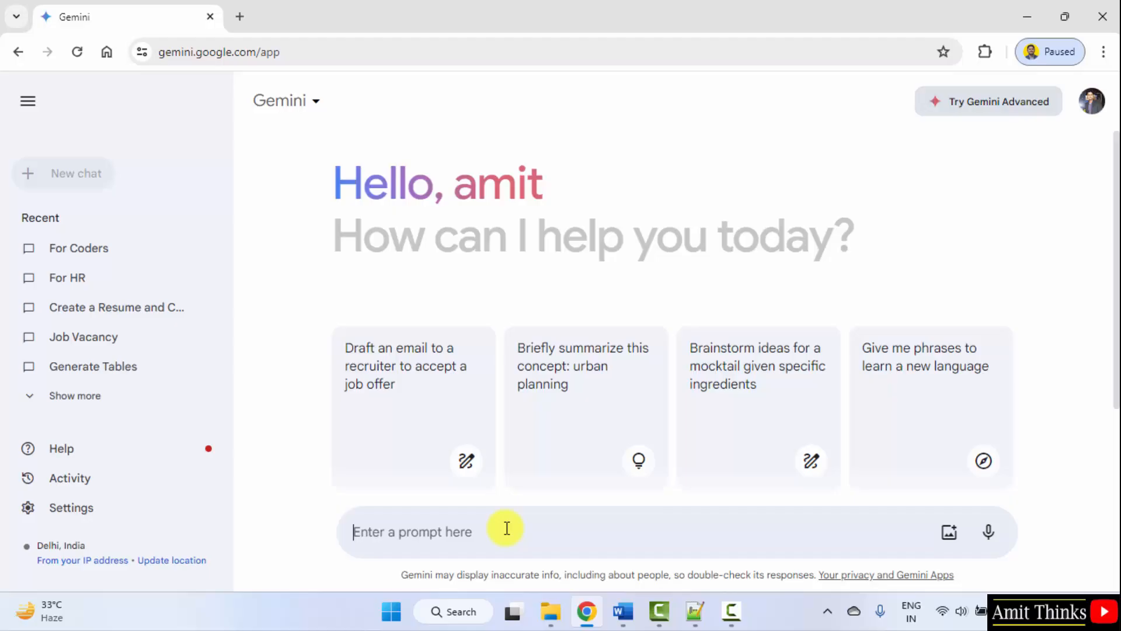
mouse_move(511, 537)
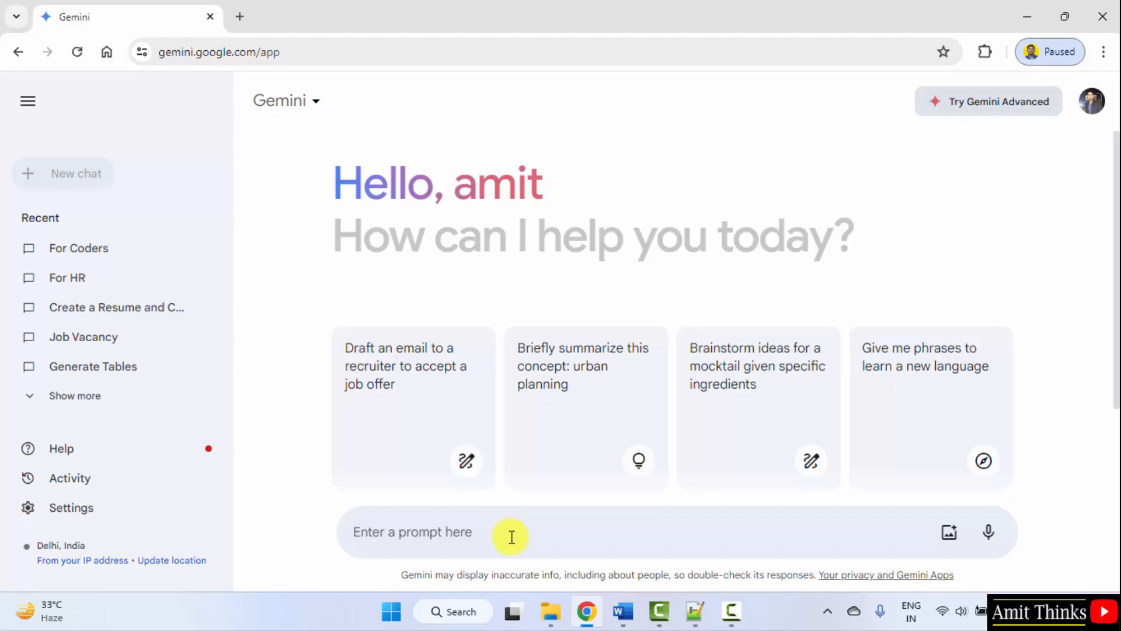
Ask Gemini: 'Write a LinkedIn post for the new Tech Podcast launch.'.
text(Write)
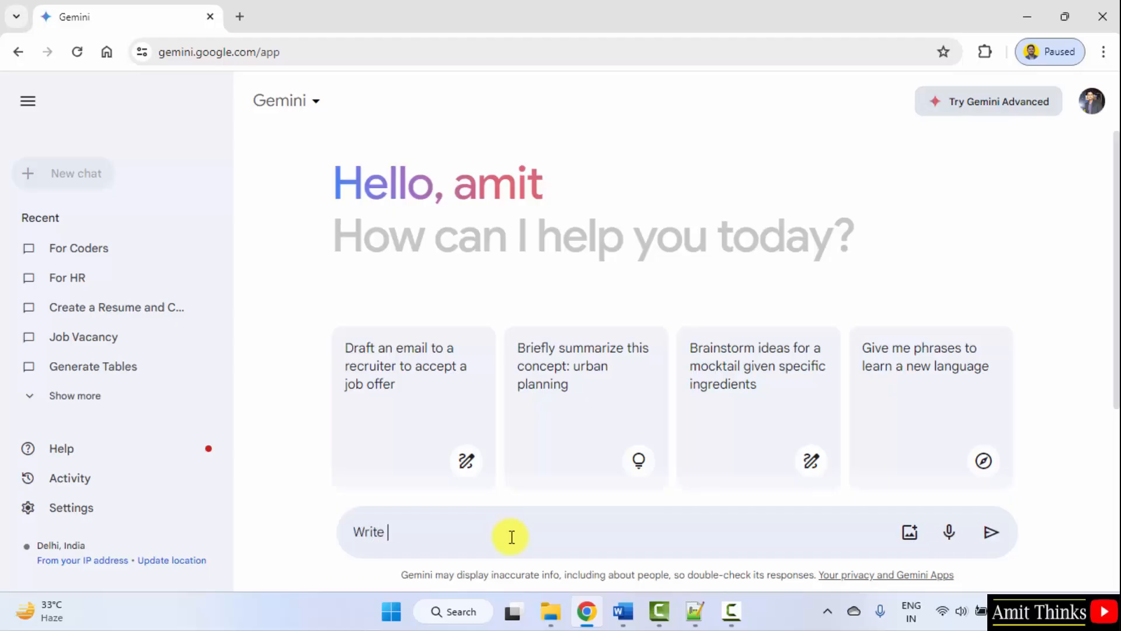
text(a Linkedin post)
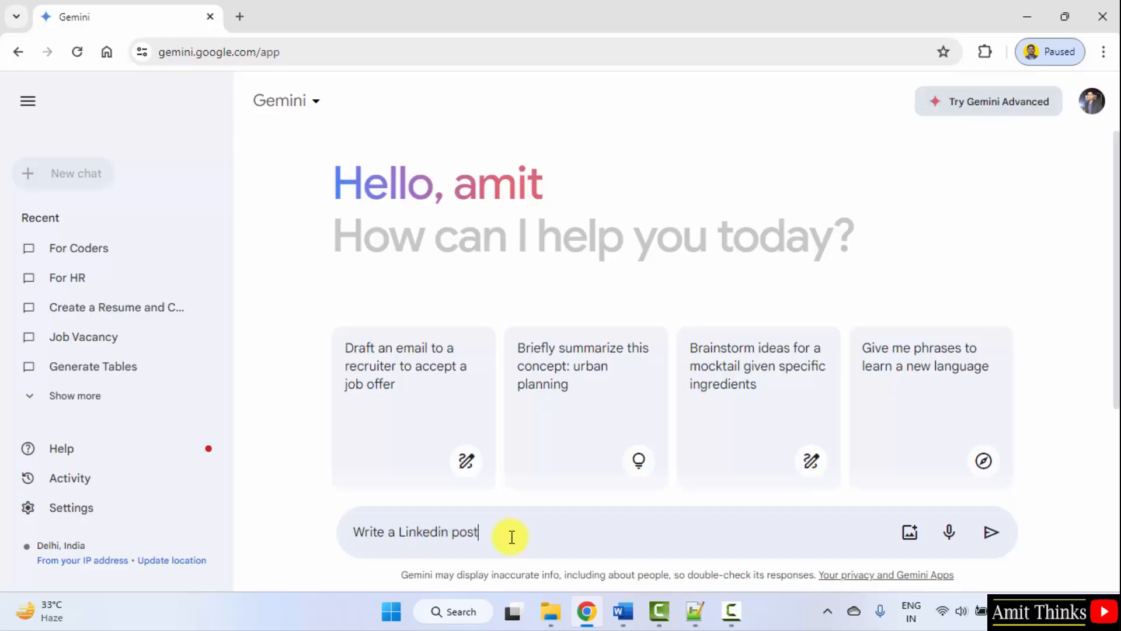
text(for the new Tech Podcast launch)
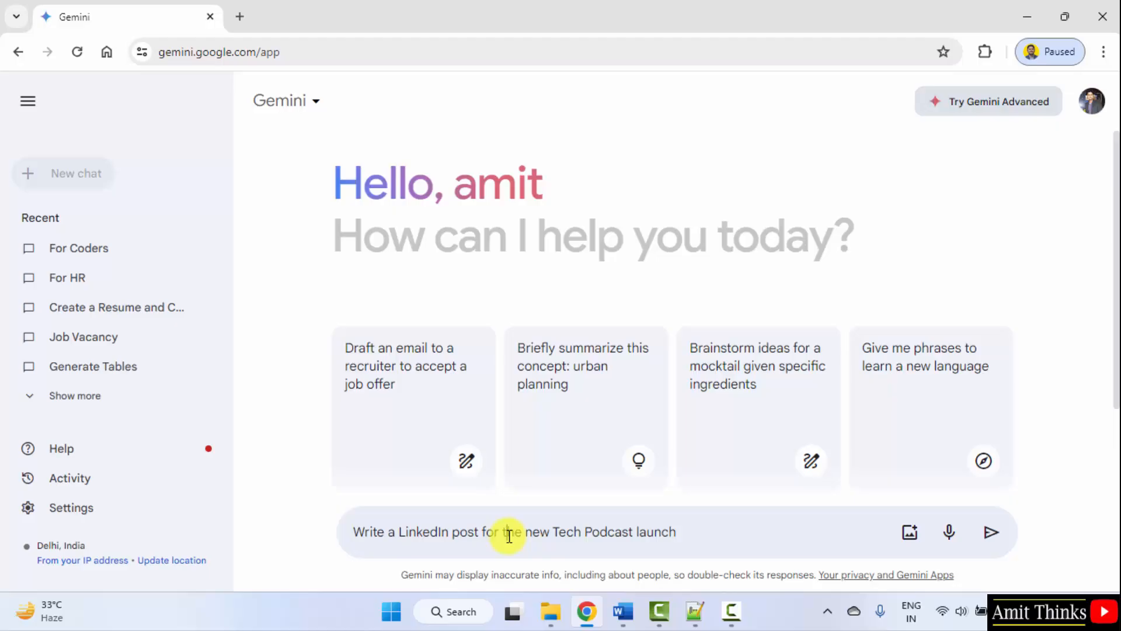
mouse_move(692, 536)
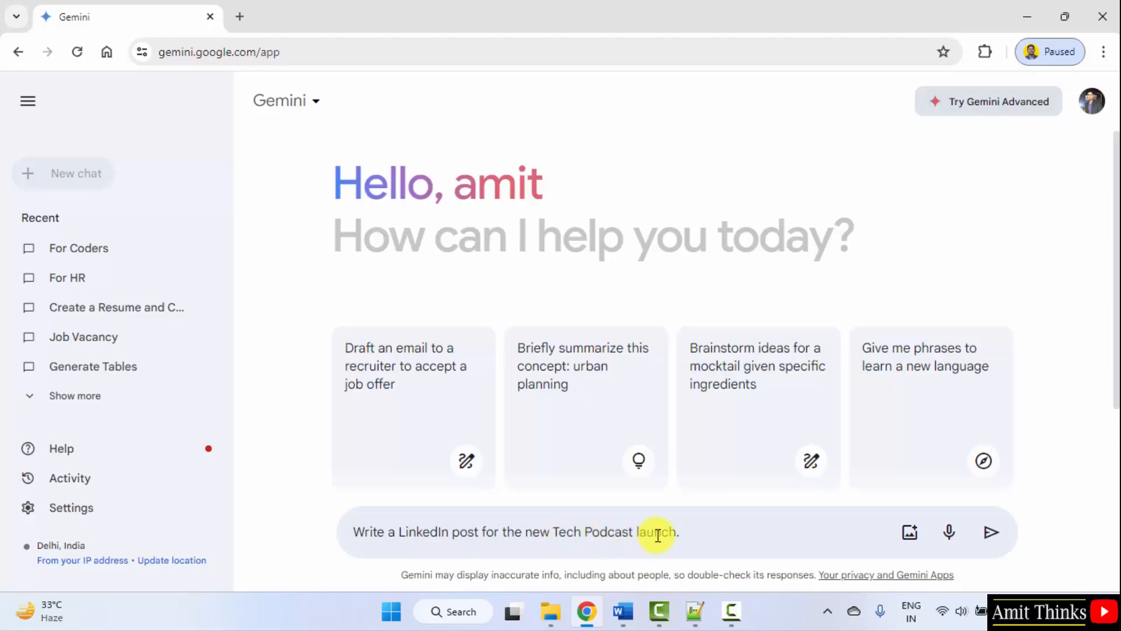
mouse_move(468, 533)
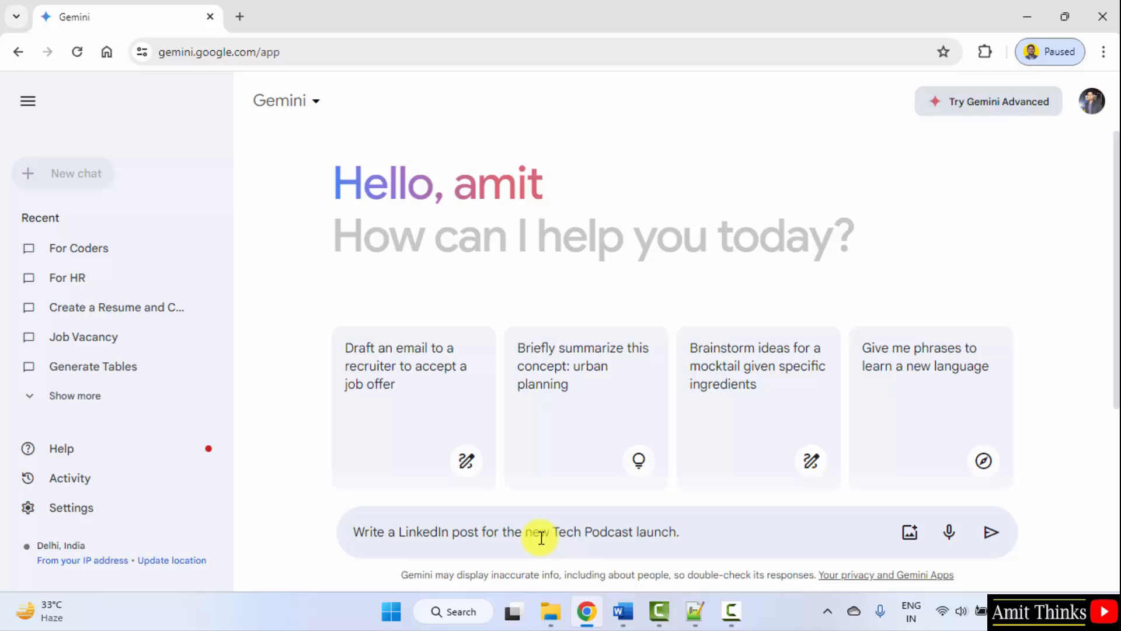
click(992, 534)
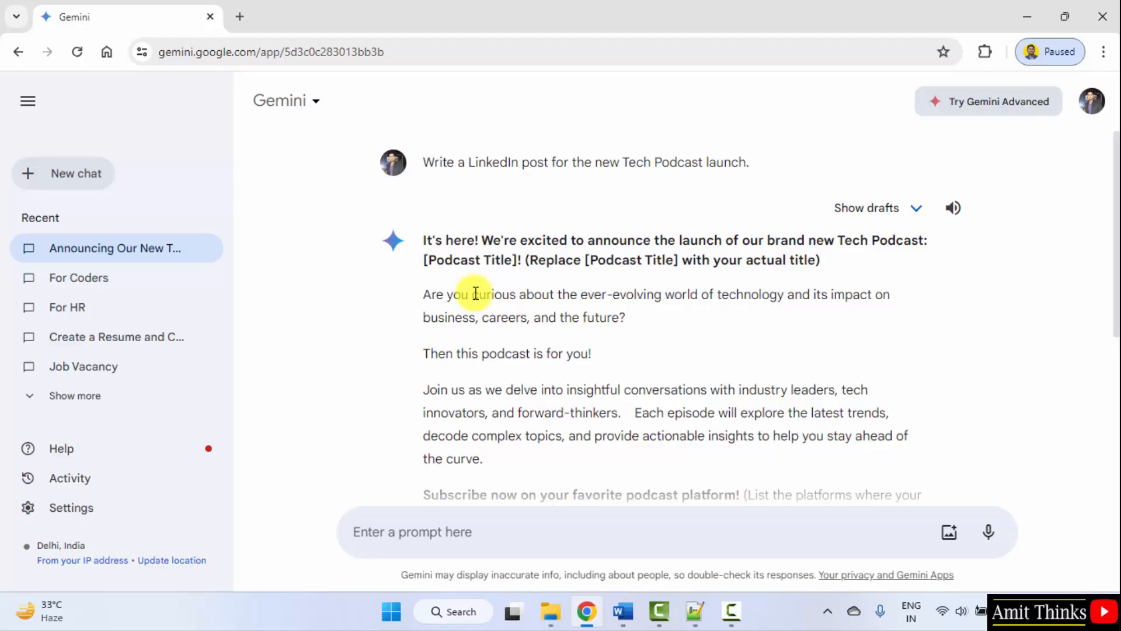
mouse_move(509, 234)
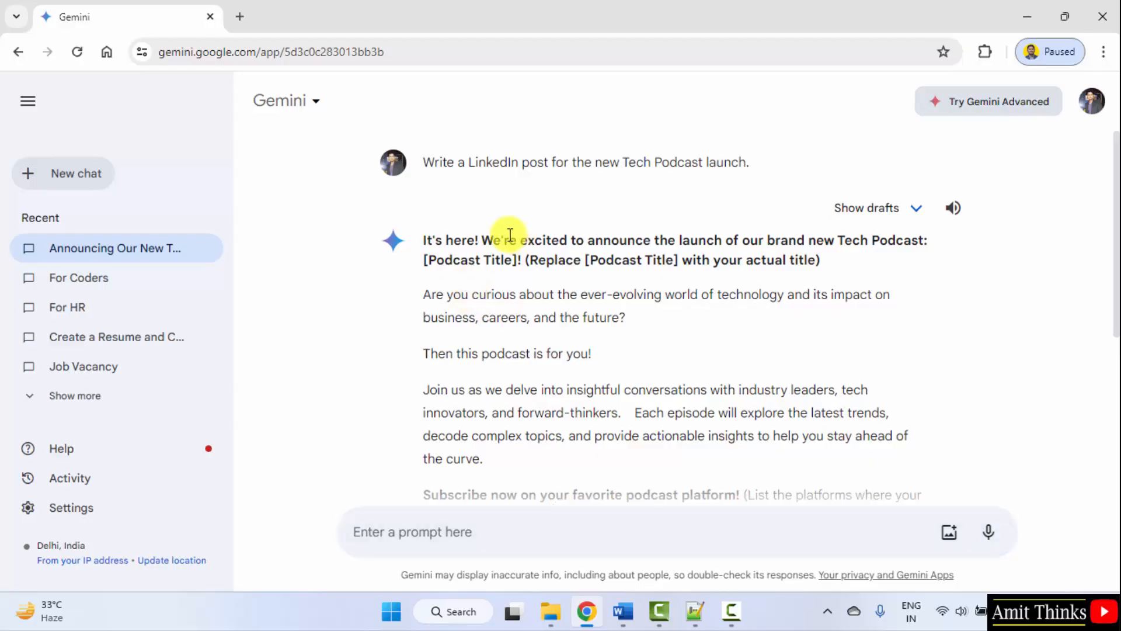
Read the drafted podcast post down to its hashtags and P.S., then show its sharing options.
scroll(down, 3)
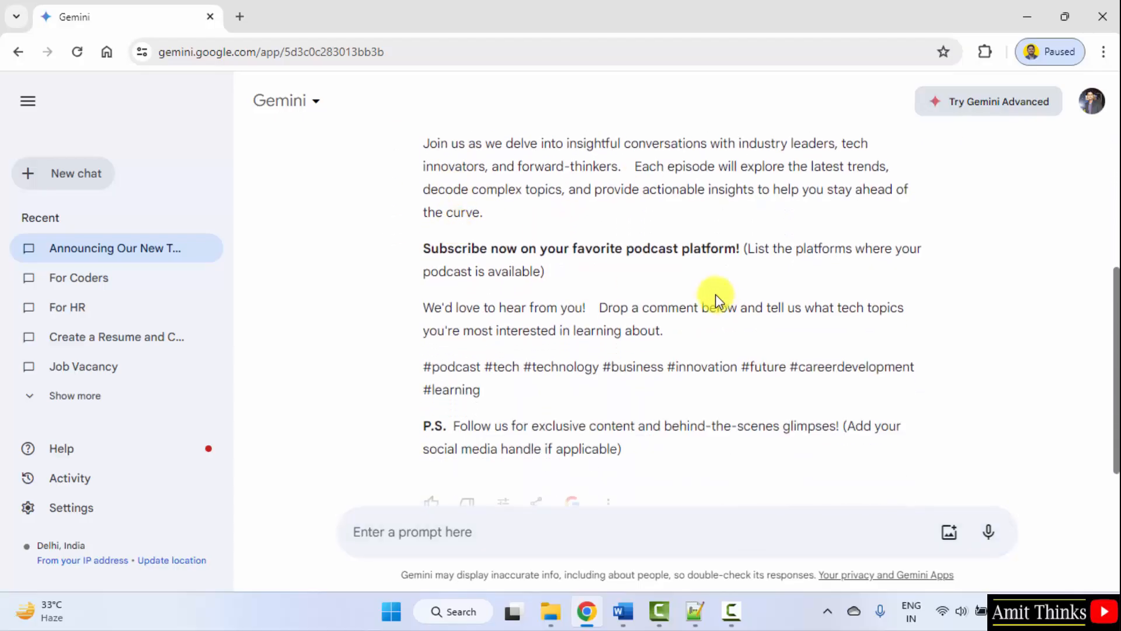
scroll(down, 3)
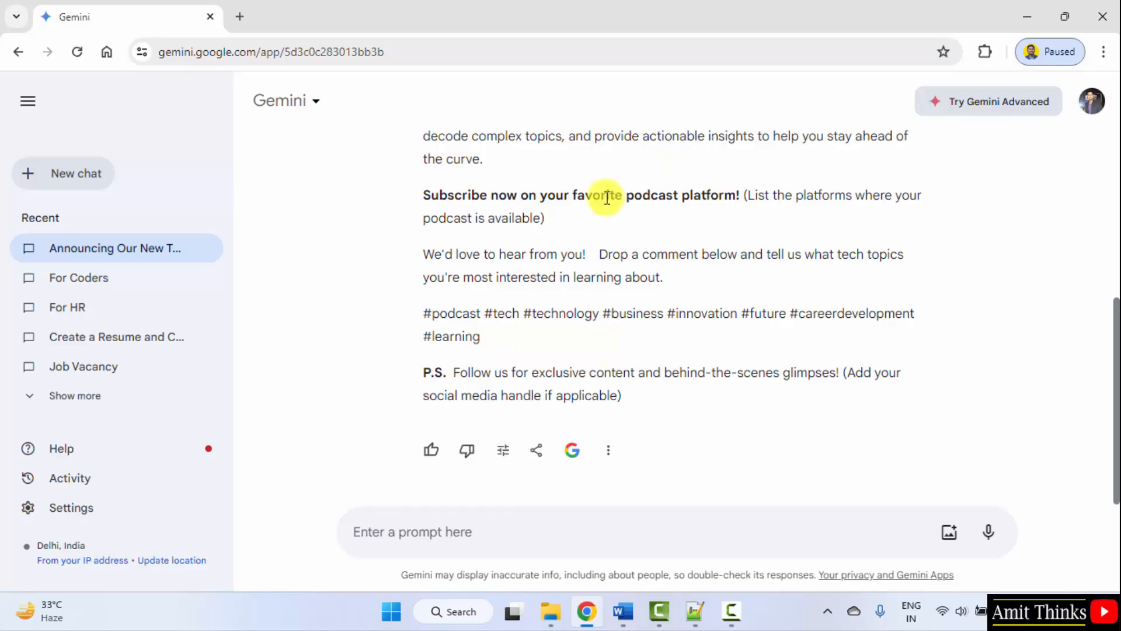
mouse_move(656, 278)
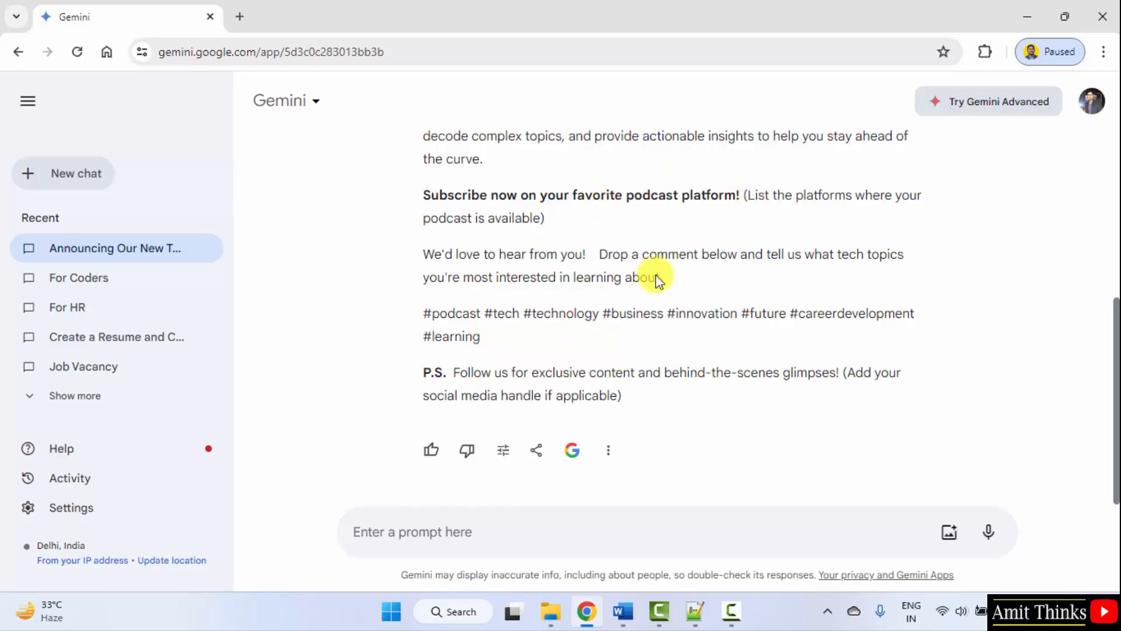
mouse_move(769, 425)
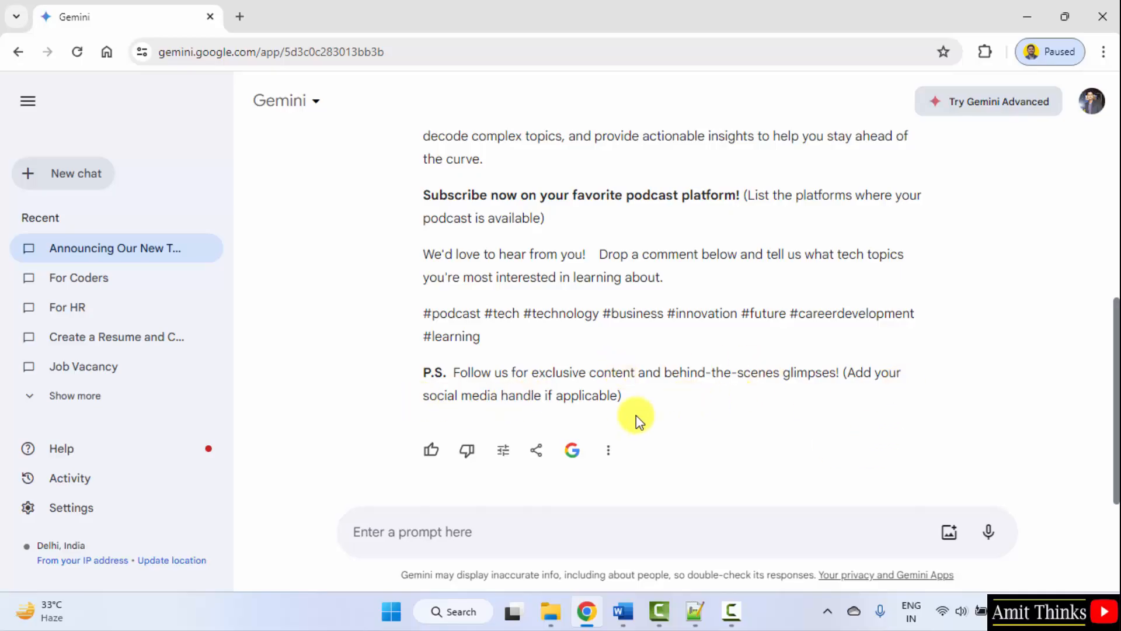
mouse_move(608, 450)
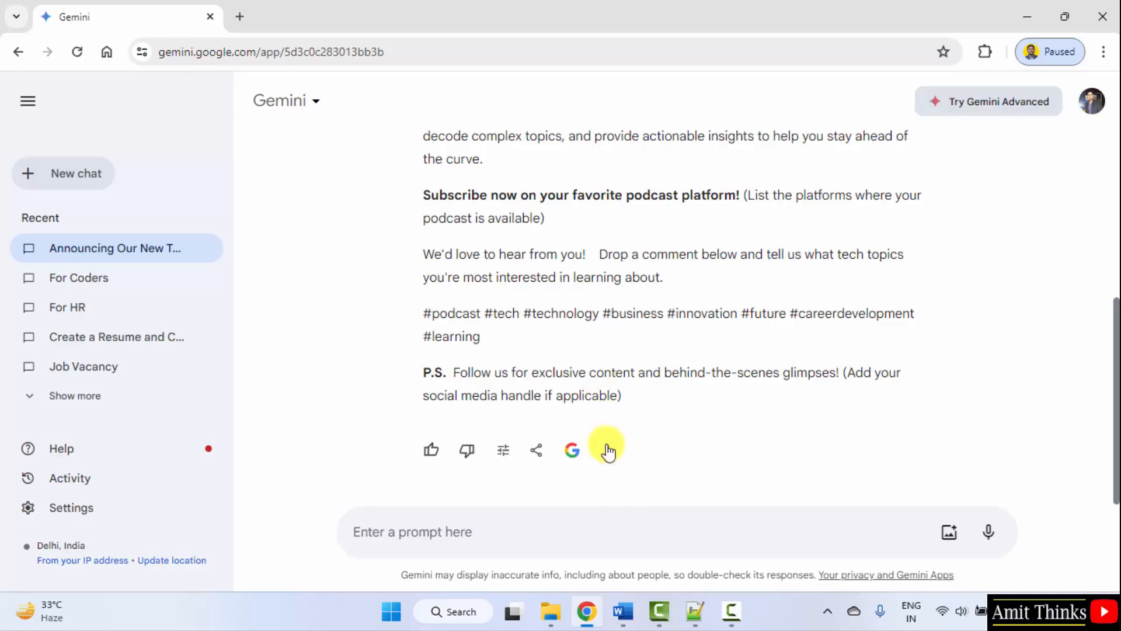
mouse_move(537, 450)
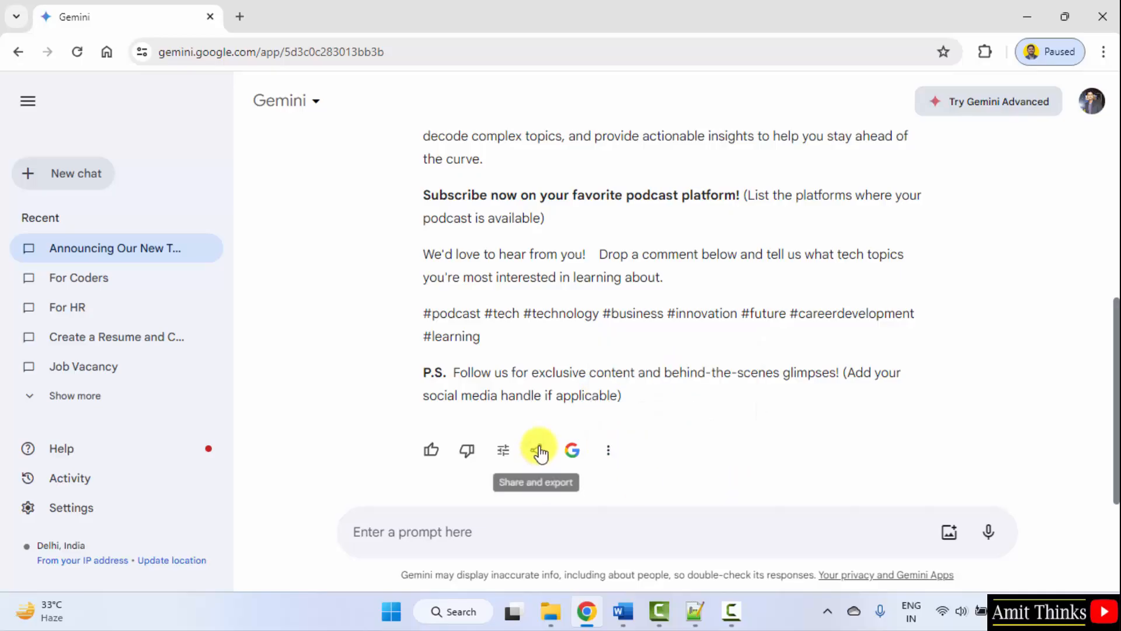
click(537, 451)
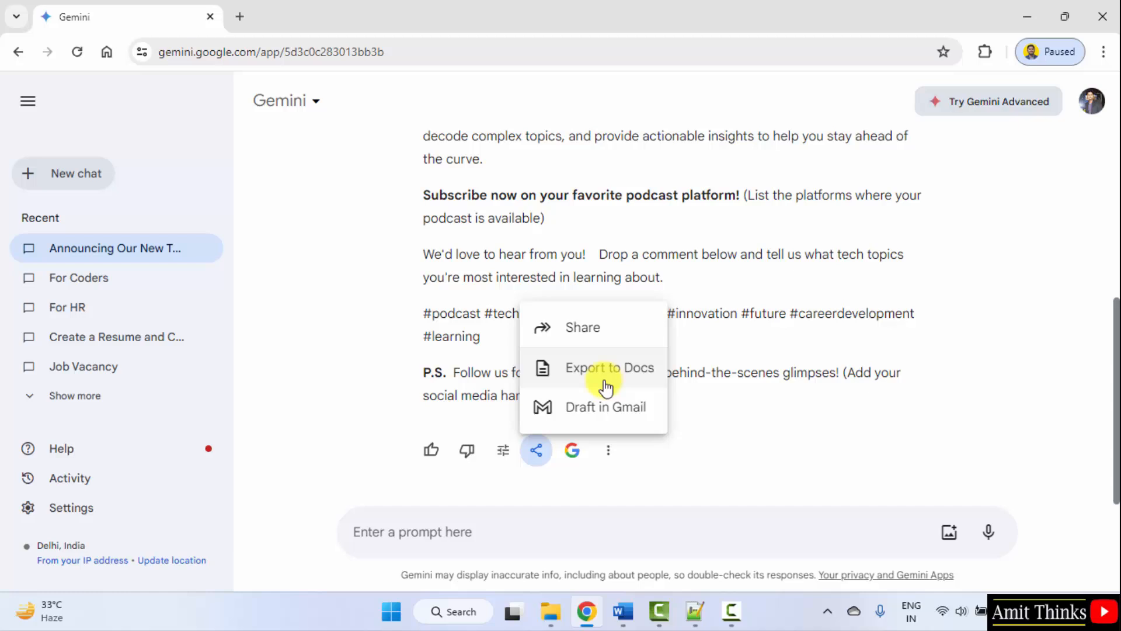
mouse_move(600, 413)
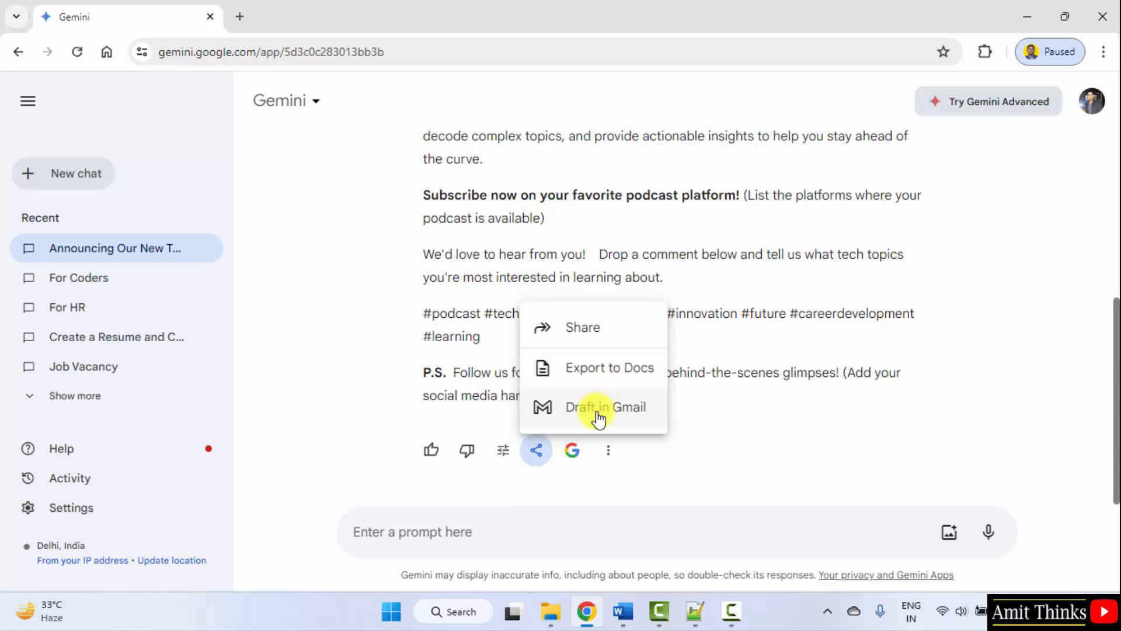
mouse_move(699, 442)
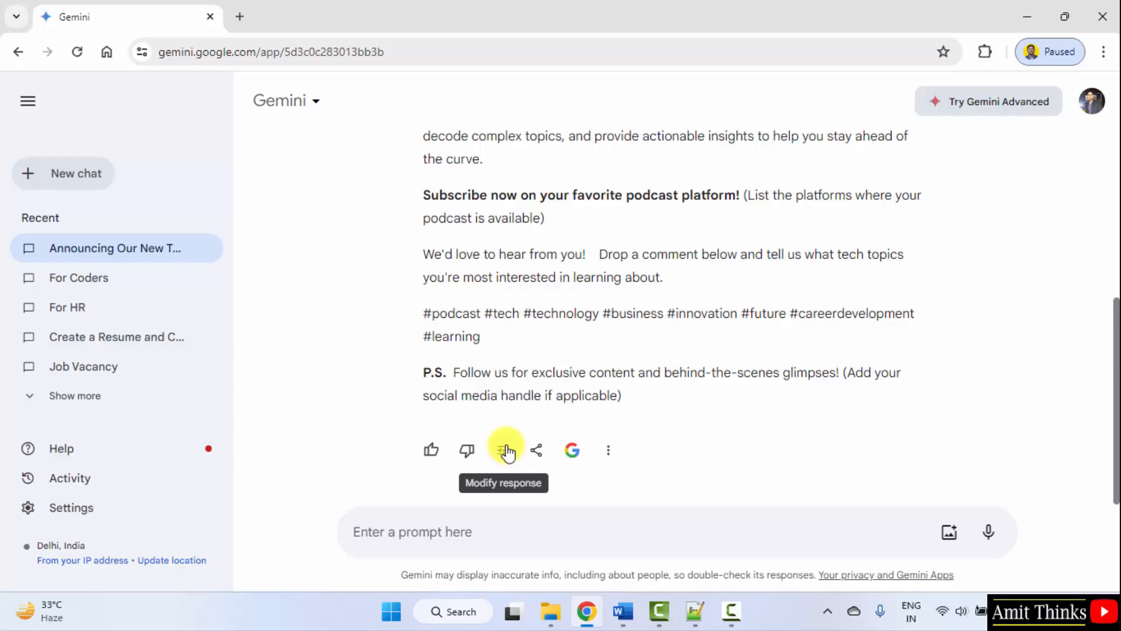
mouse_move(581, 454)
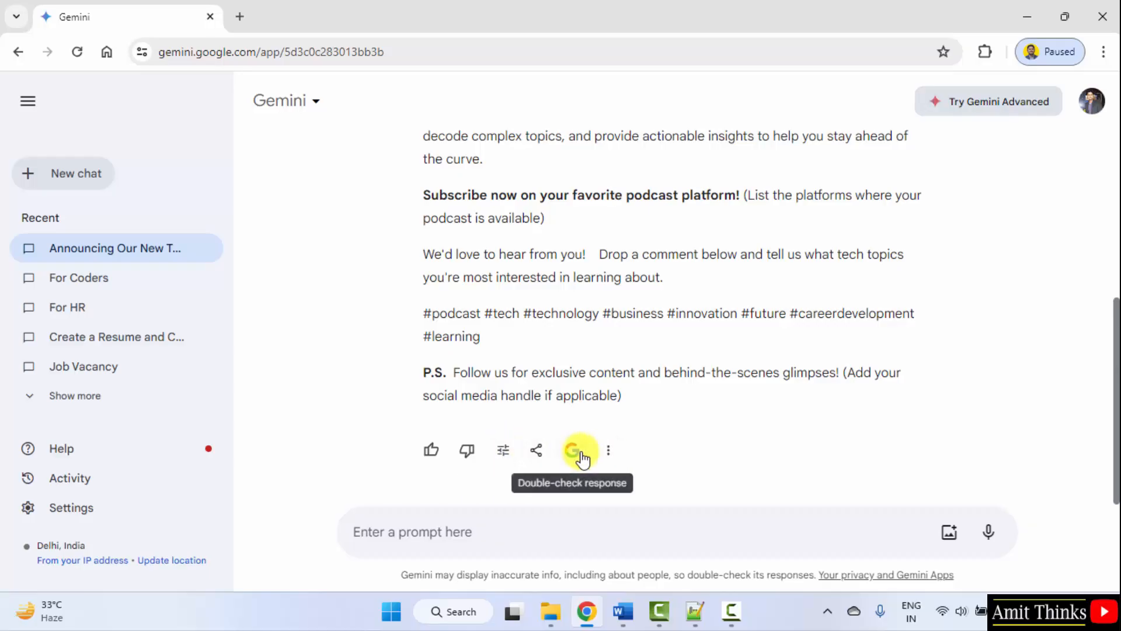
mouse_move(432, 451)
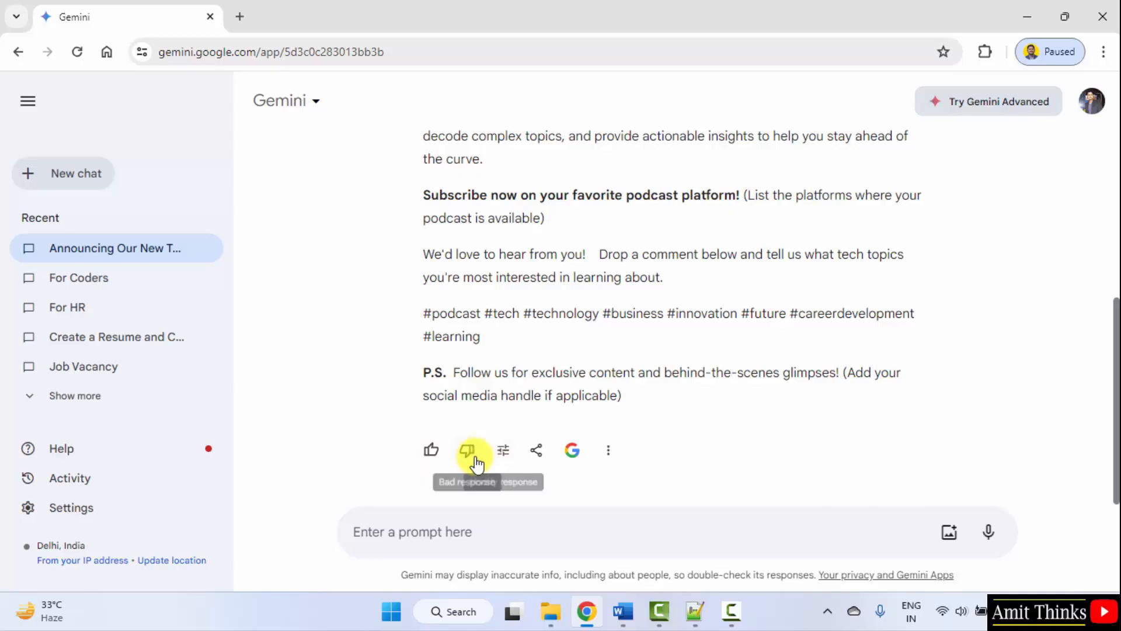
mouse_move(794, 433)
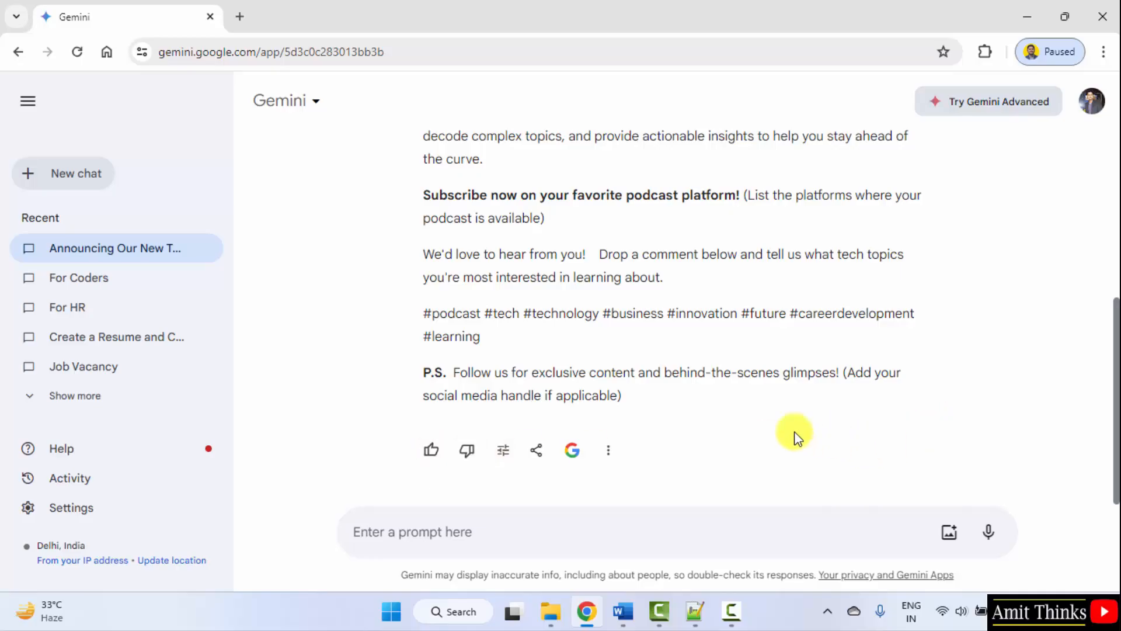
mouse_move(773, 468)
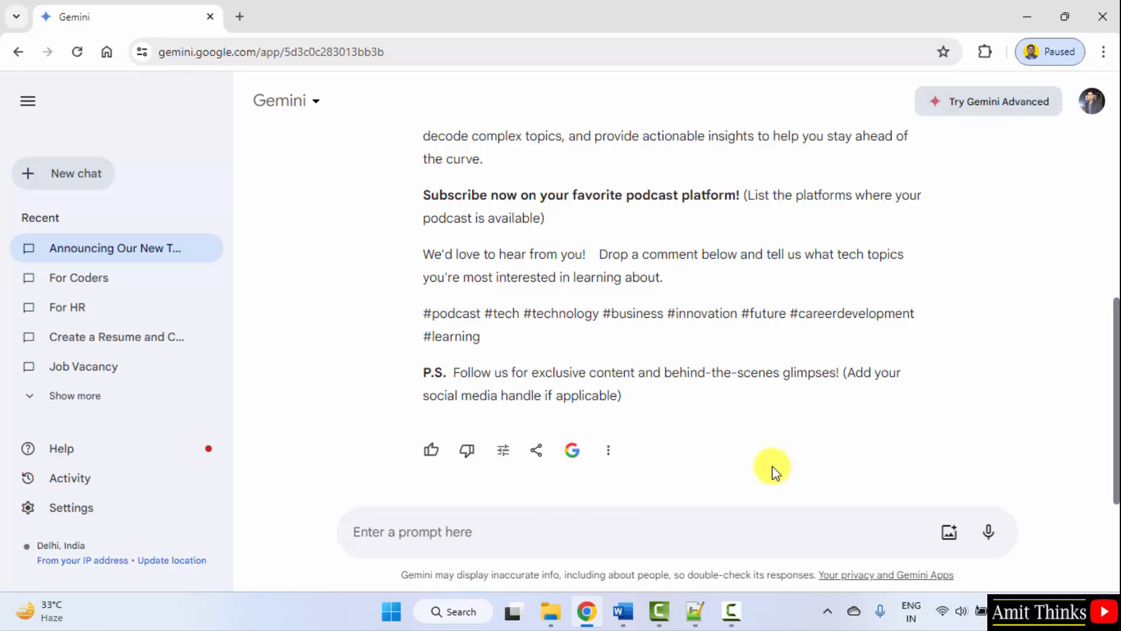
mouse_move(729, 487)
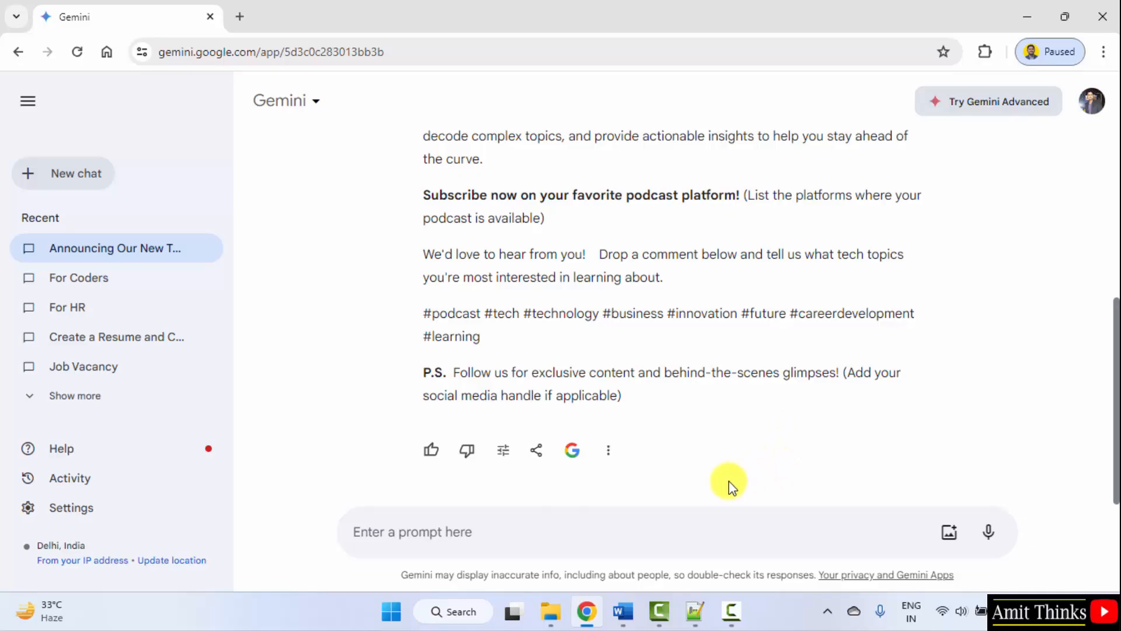
Ask 'What are the 5 tactics to grow our Instagram followers?' and read the five tactics.
text(W)
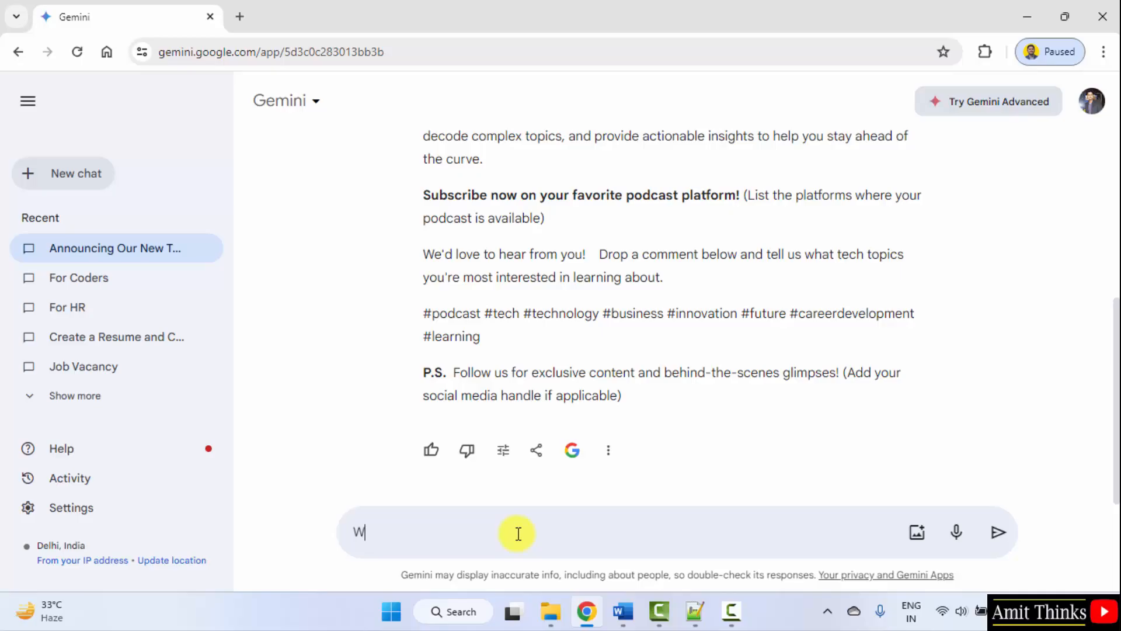
text(What are the 5 t)
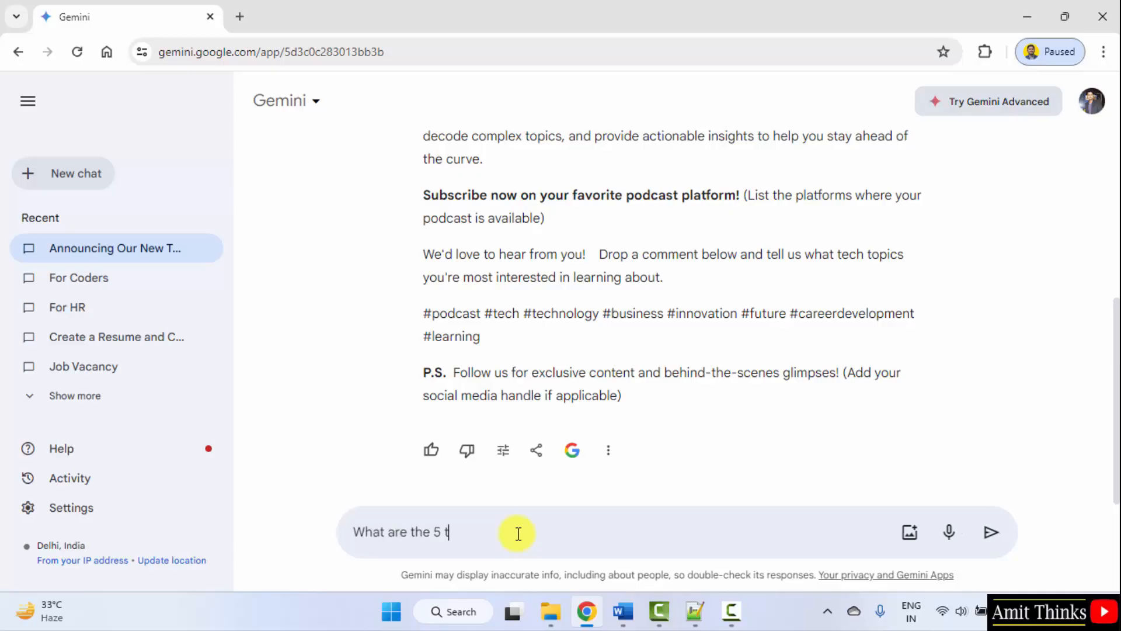
text(actics)
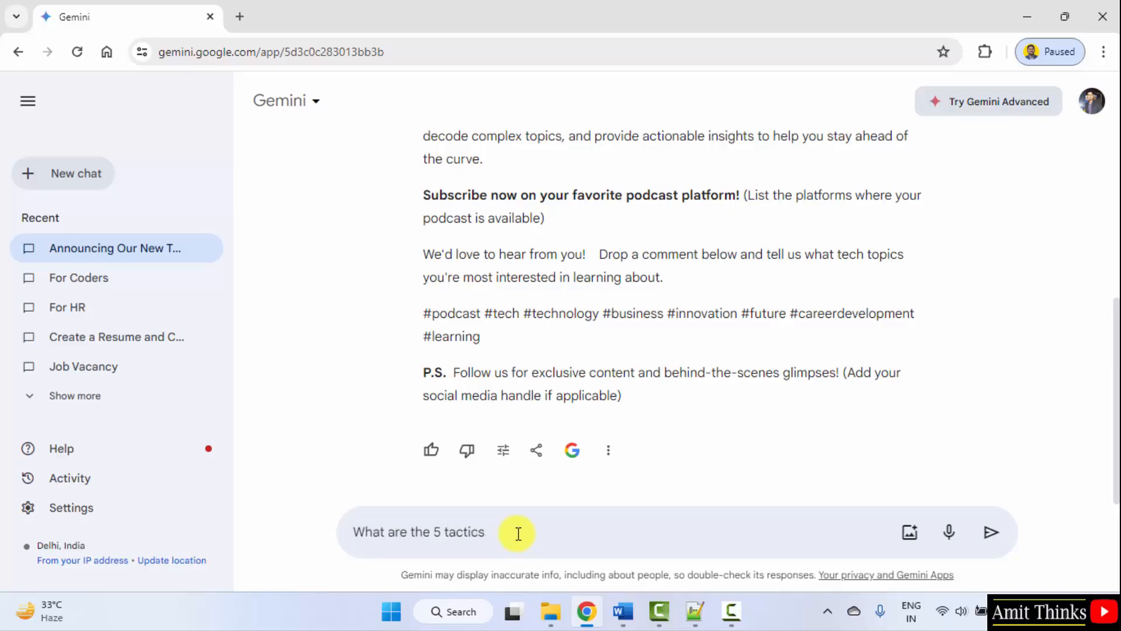
text(to grow our Instagram followers?)
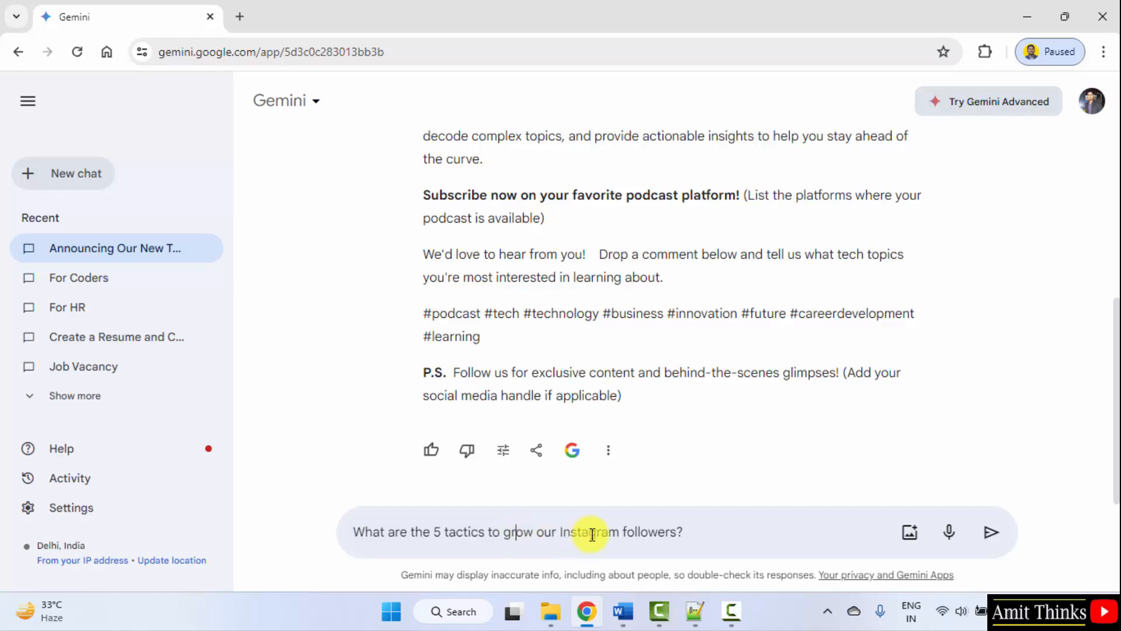
click(991, 533)
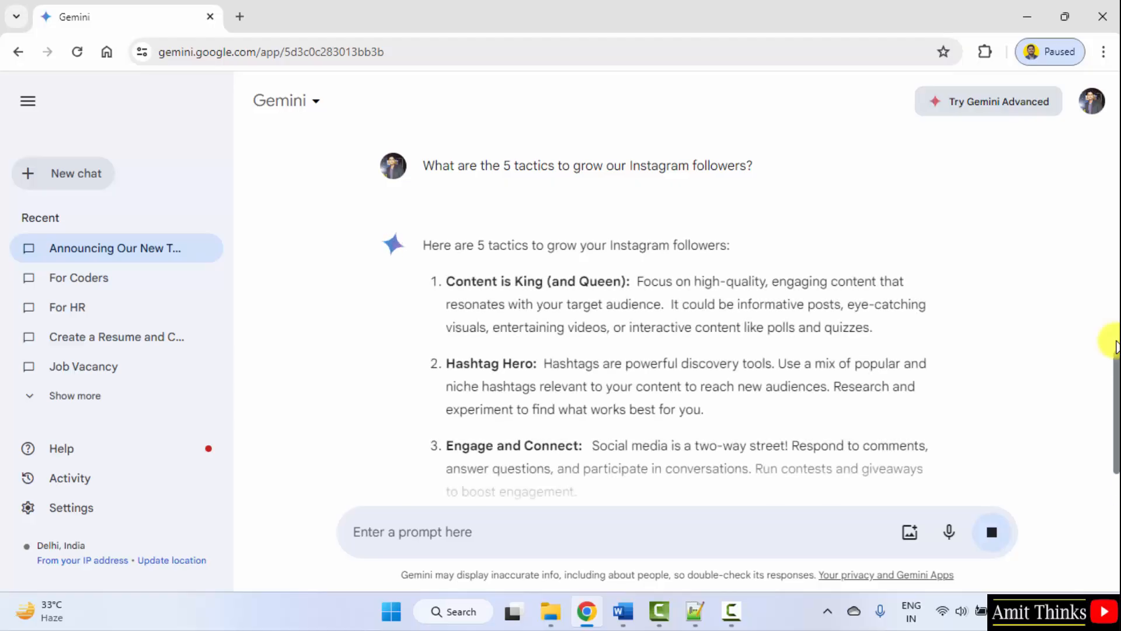
scroll(down, 3)
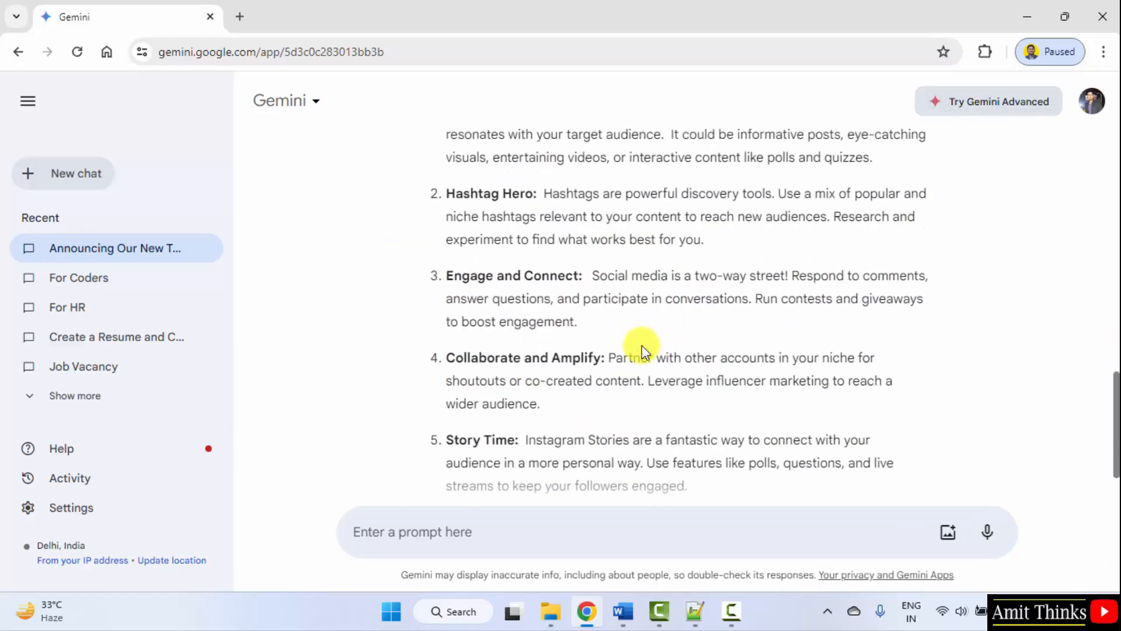
scroll(down, 3)
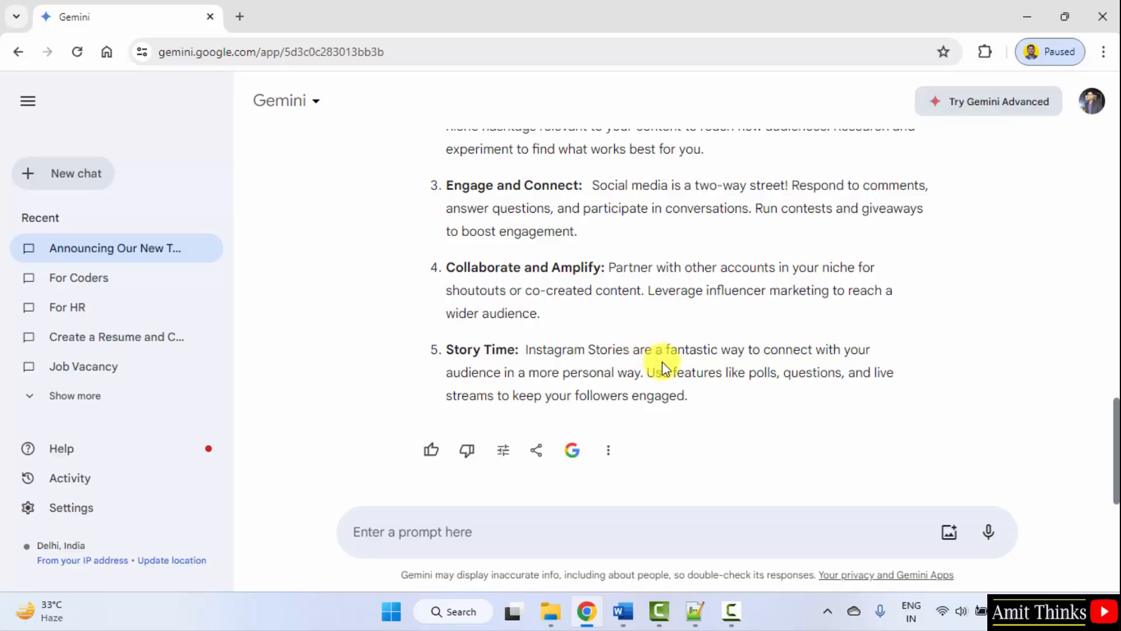
click(543, 532)
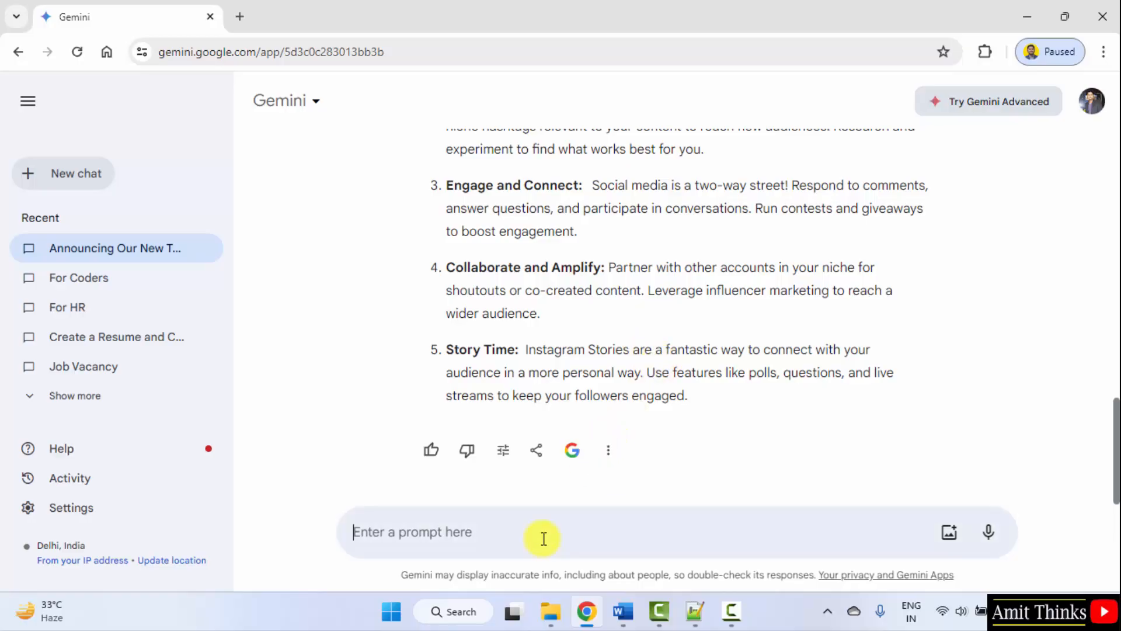
Ask 'What are the 5 tactics to grow our YouTube Subscribers' and read through Community Connection.
text(What are the 5 tactics to grow our Instagram followers?)
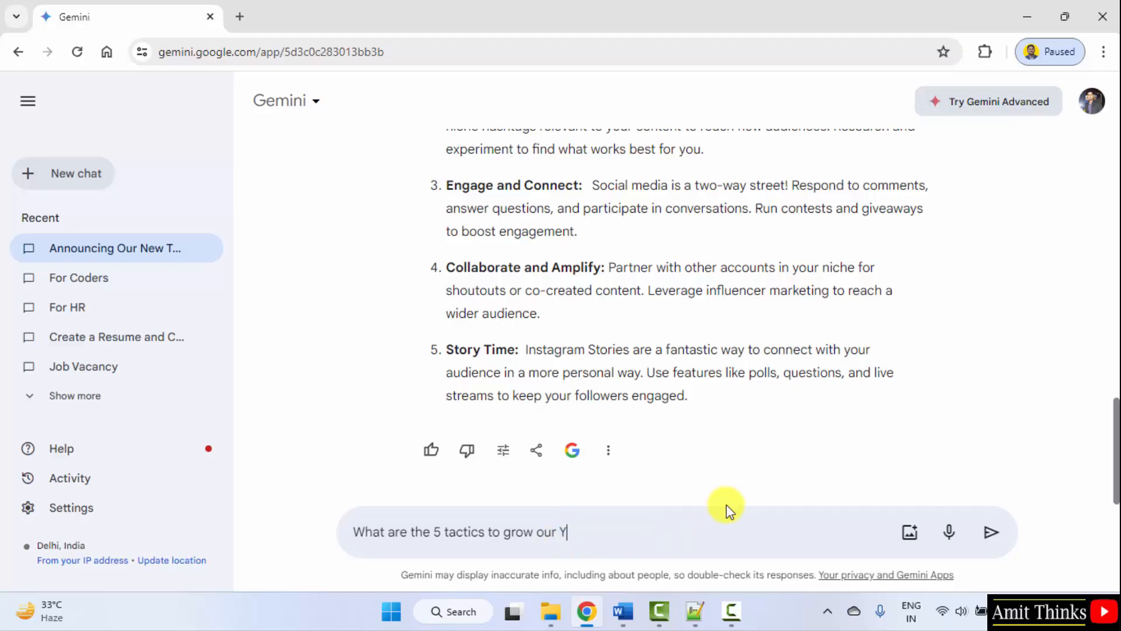
text(ouTube S)
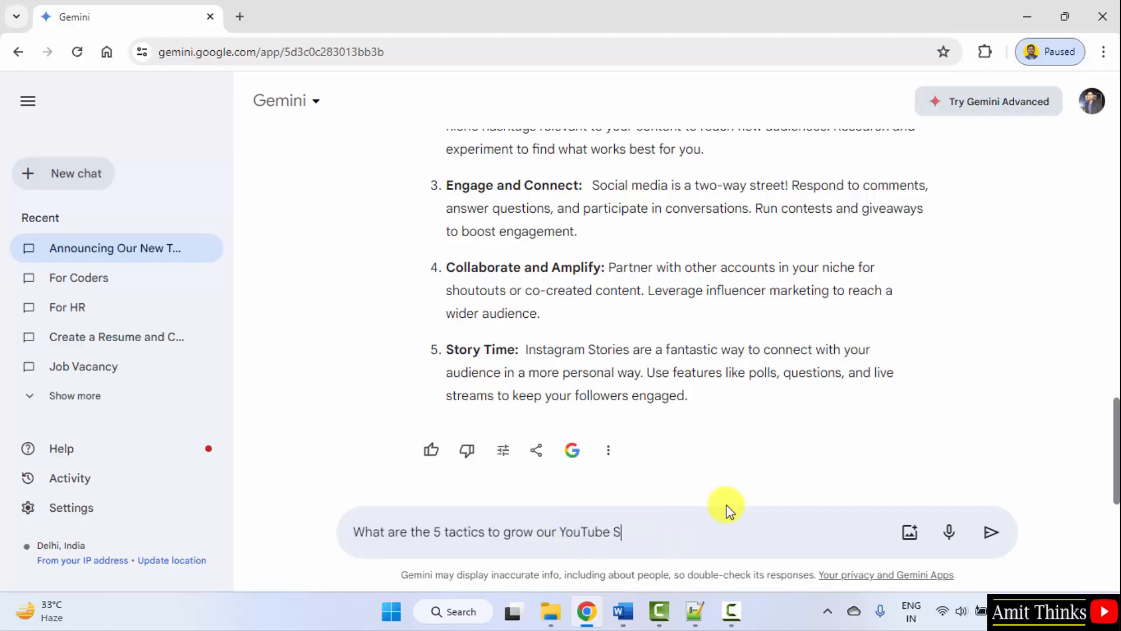
text(ubscribers)
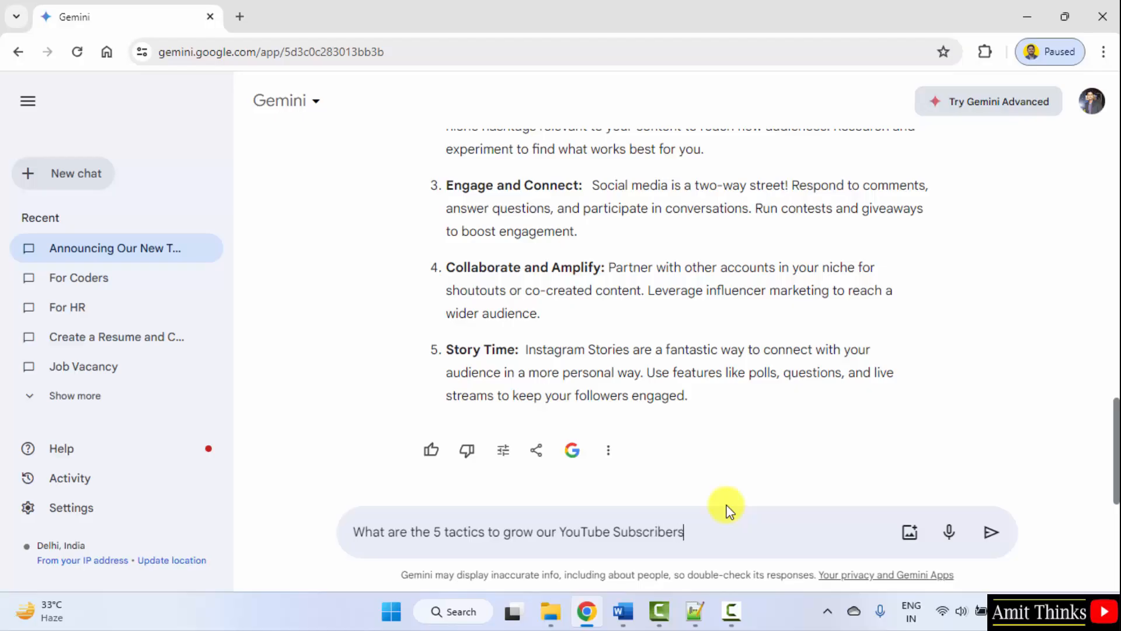
click(991, 532)
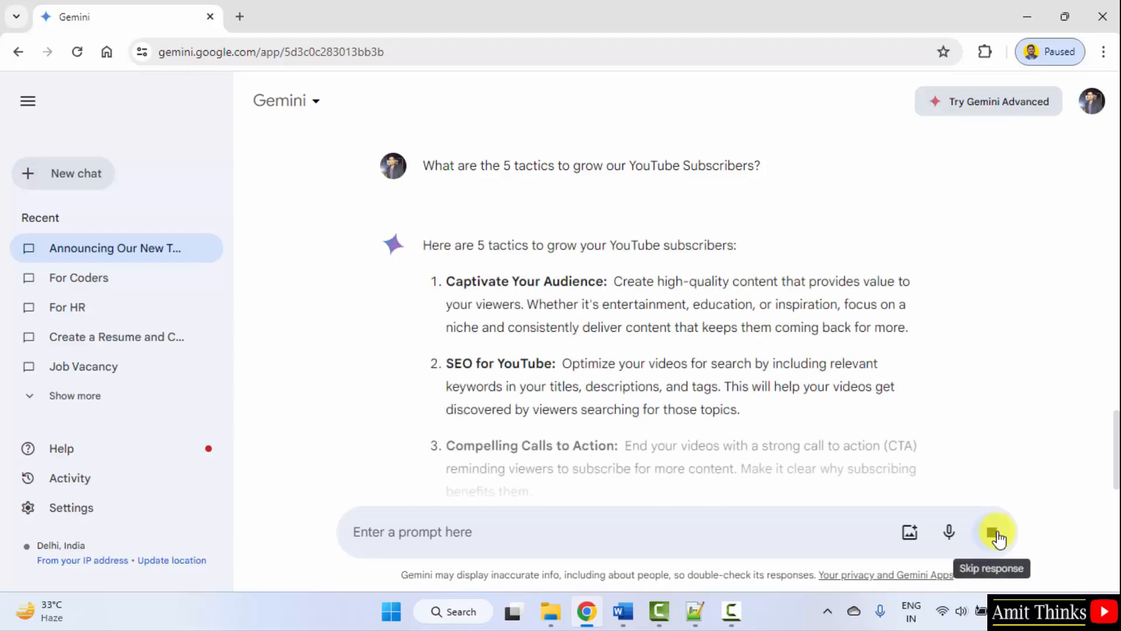
scroll(down, 3)
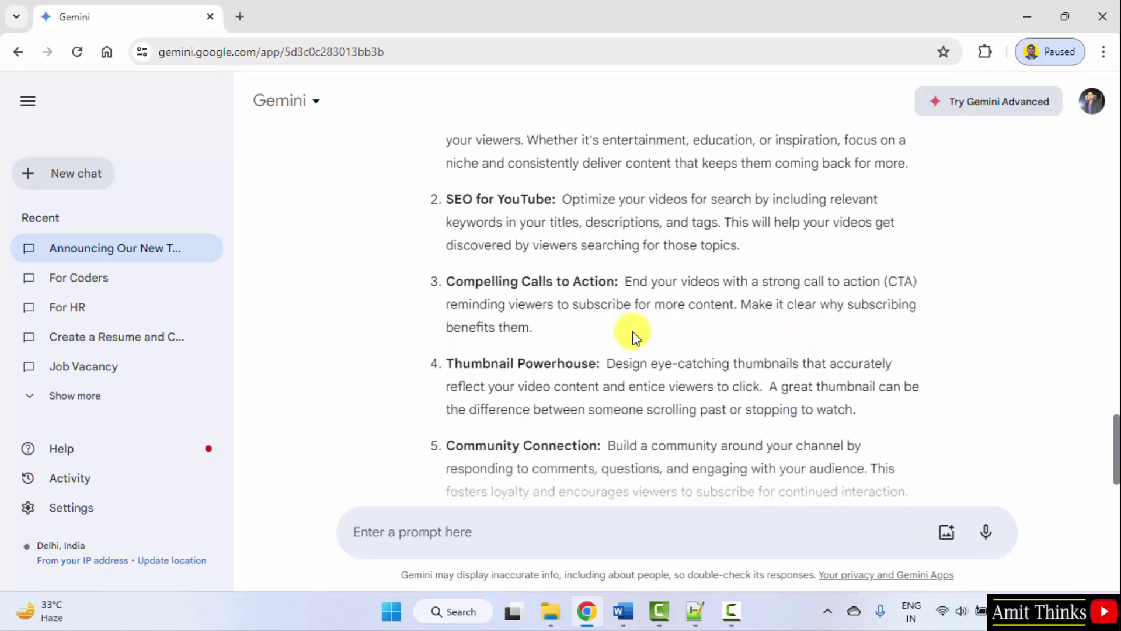
scroll(down, 3)
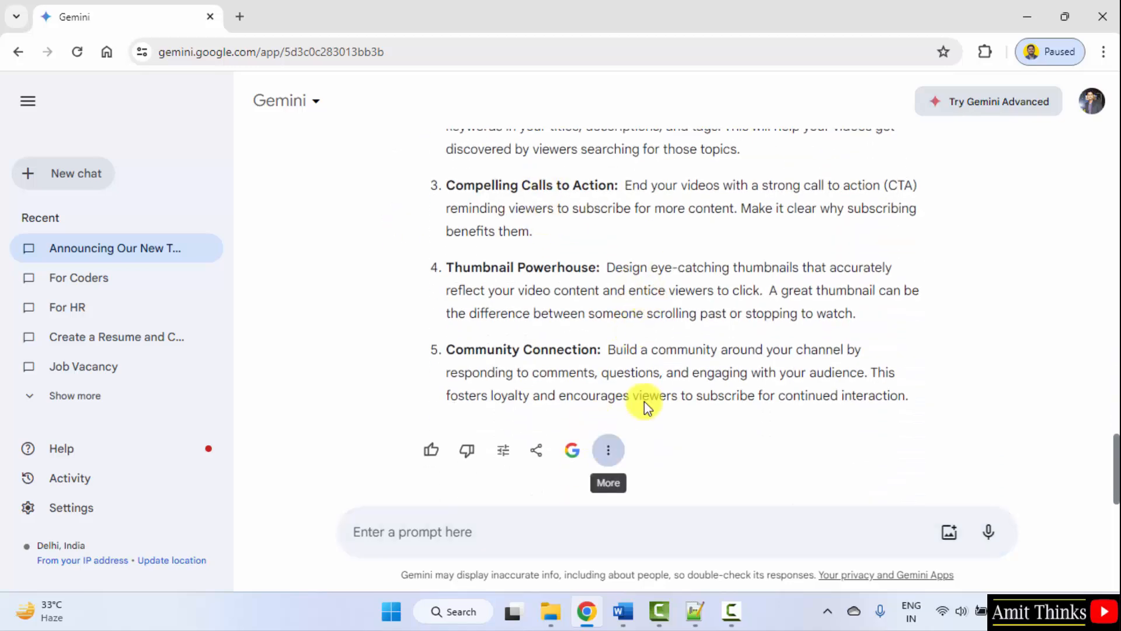
mouse_move(368, 296)
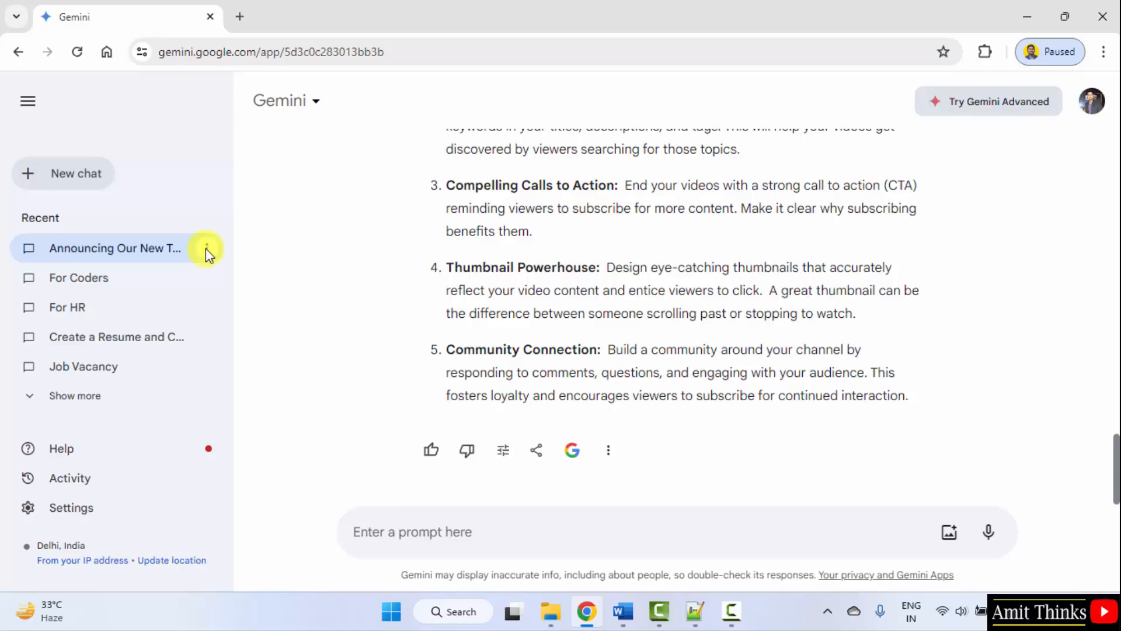
Rename the Tech Podcast chat in Recent to 'For social media'.
click(207, 248)
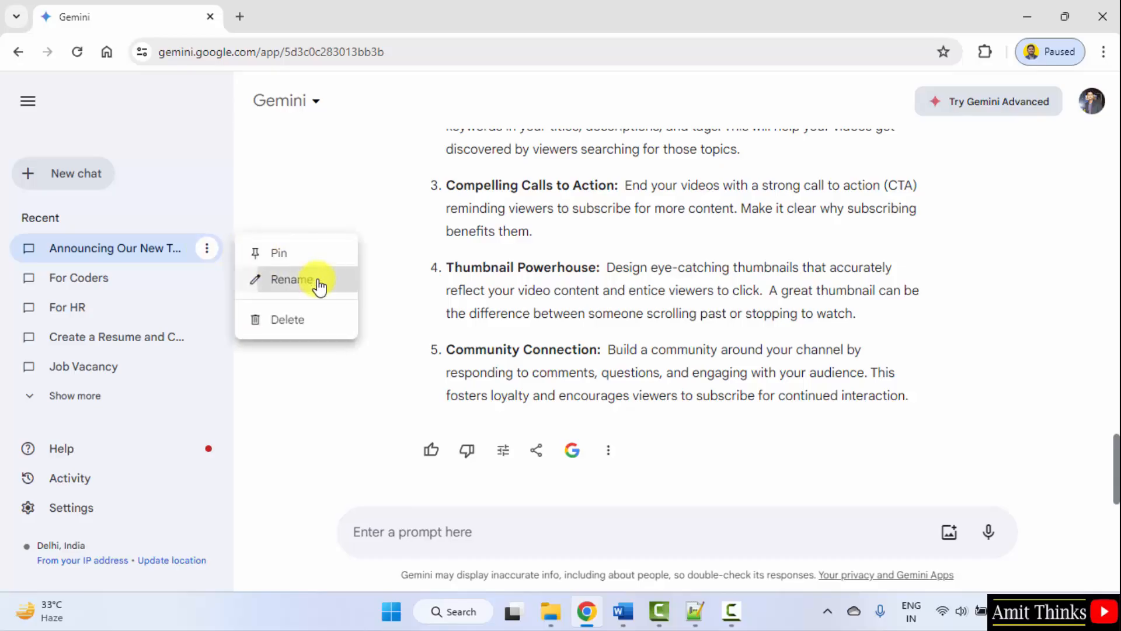
click(291, 279)
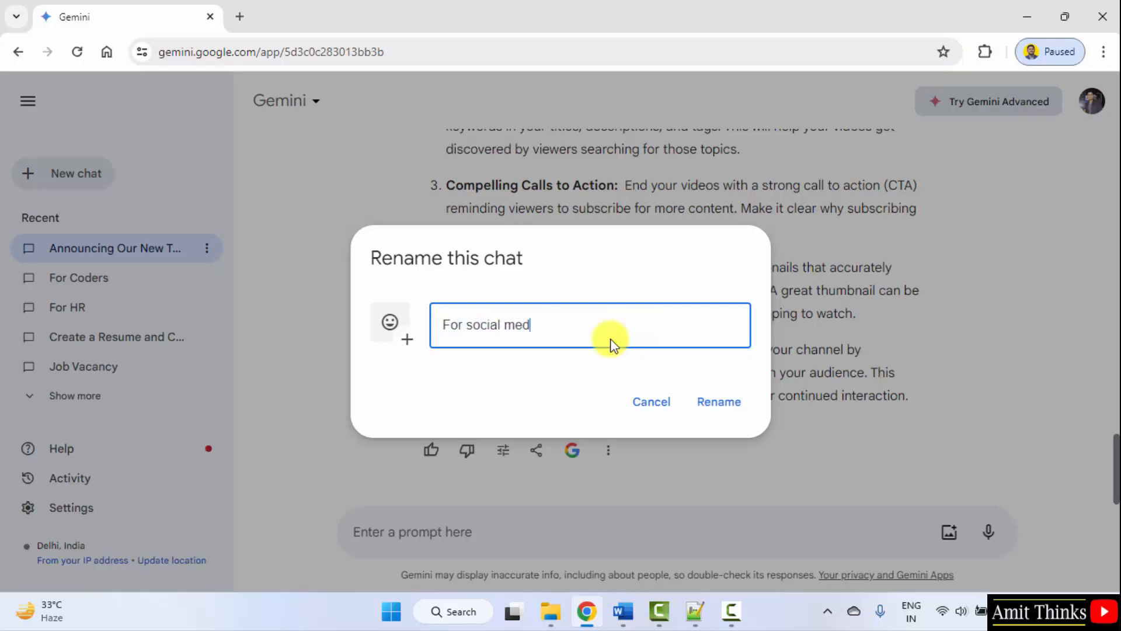
text(ia)
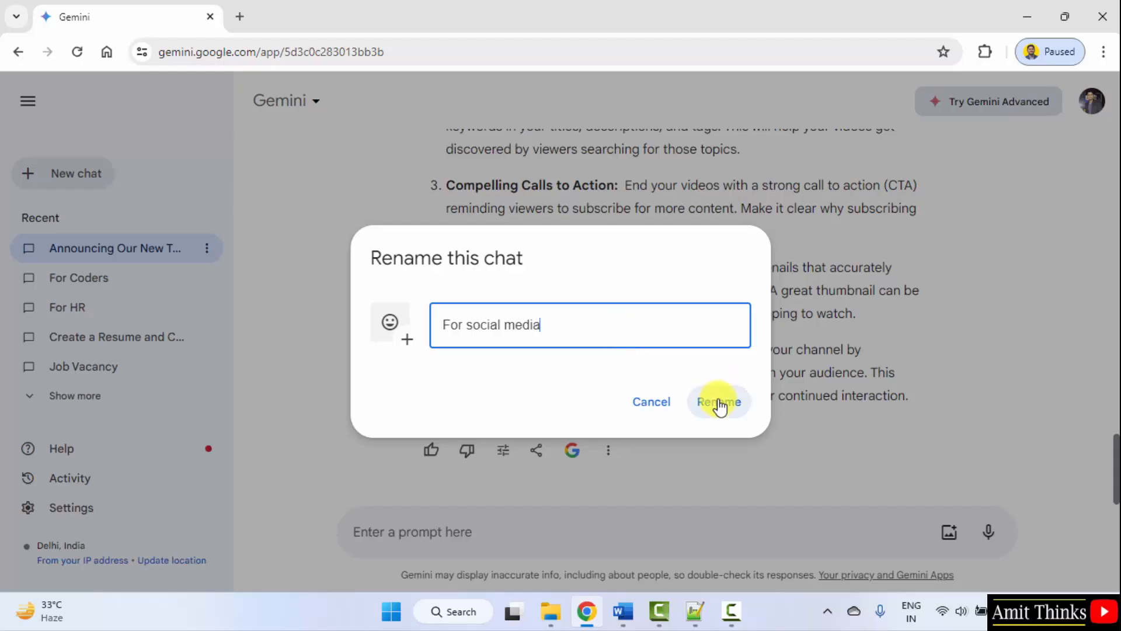
click(719, 401)
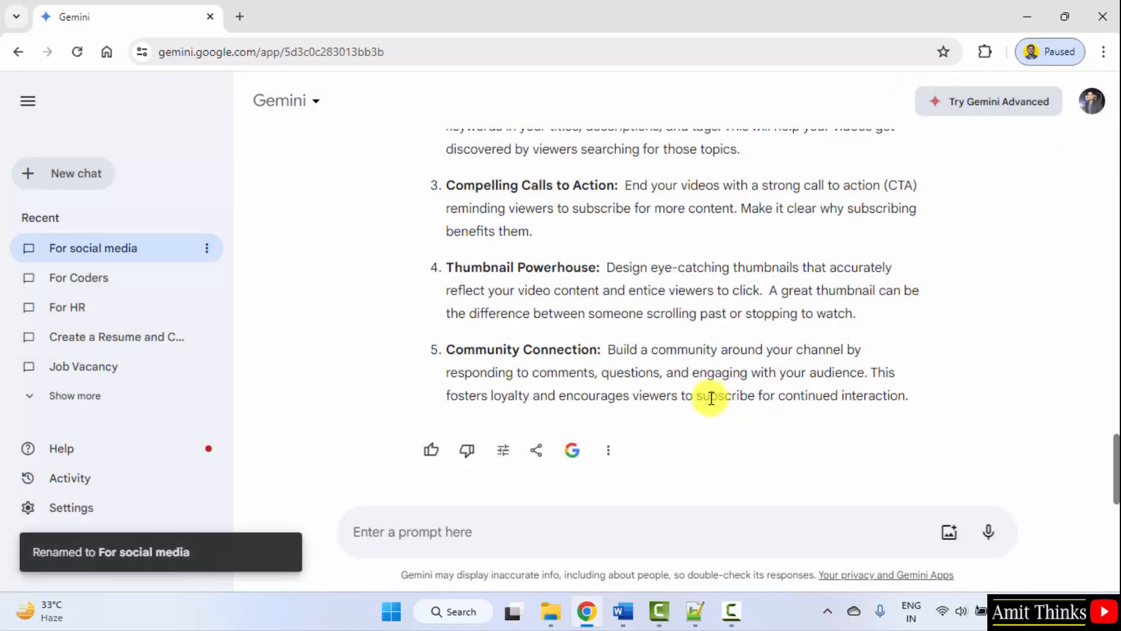